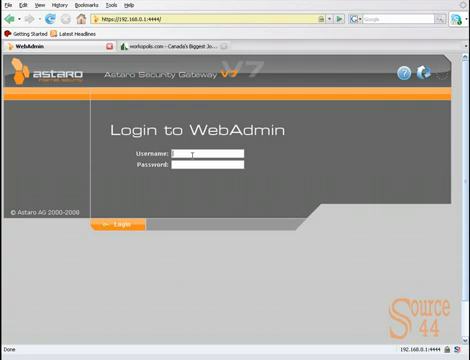
Step: Log in to WebAdmin as 'admin' to reach the dashboard
type("admin")
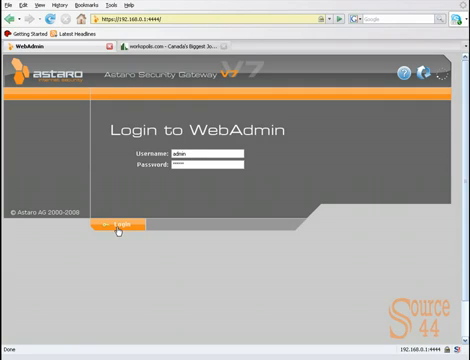
left_click(112, 224)
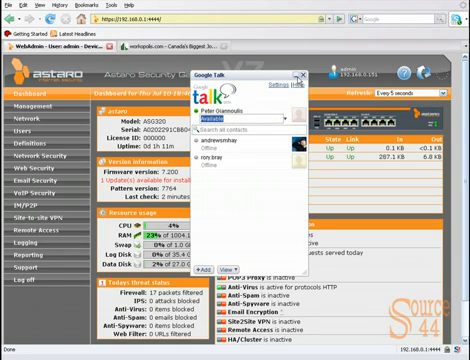
Step: Sign out of the Google Talk chat session from the status menu
left_click(294, 76)
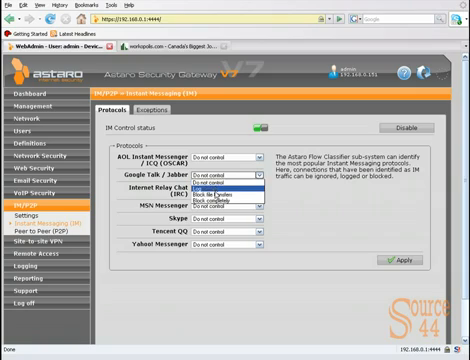
Step: Set Google Talk / Jabber to Block completely and apply the IM setting
left_click(220, 202)
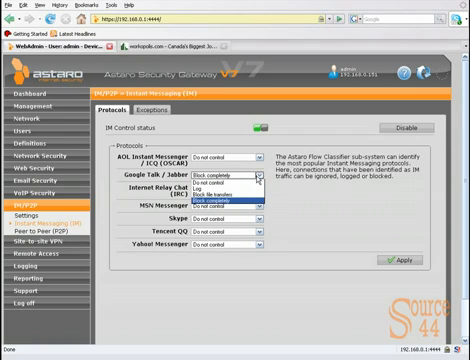
left_click(228, 212)
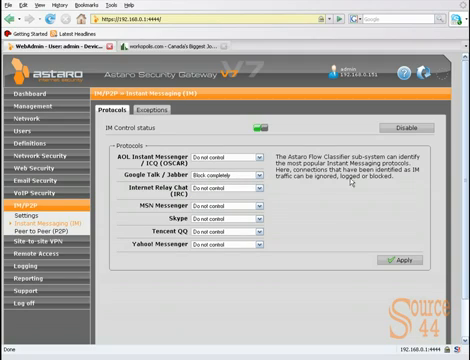
left_click(388, 260)
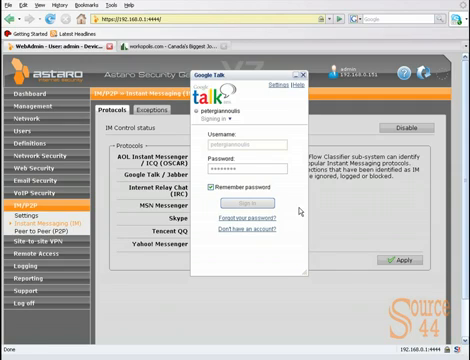
Step: Attempt a Google Talk sign-in to test the block, then return to WebAdmin
left_click(300, 74)
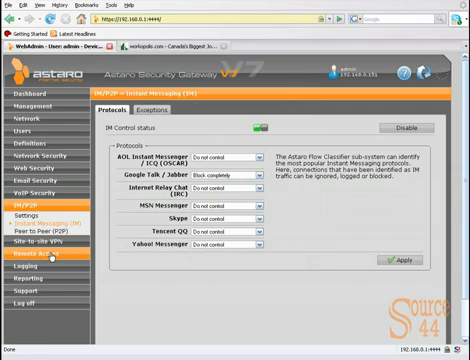
left_click(28, 242)
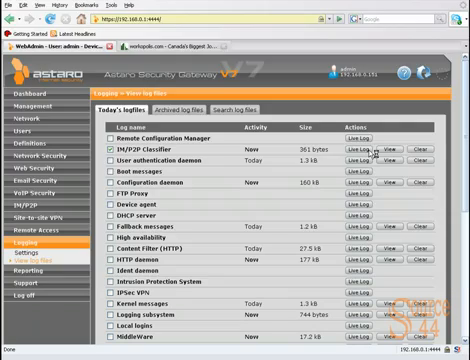
Step: Start the IM/P2P live log viewer from View Log Files
left_click(354, 148)
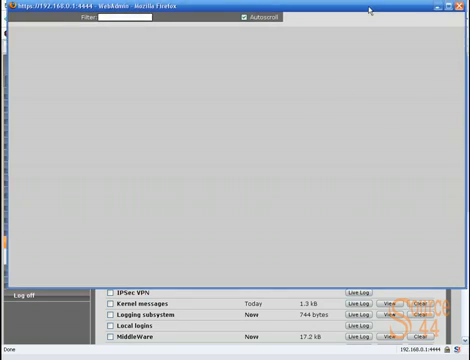